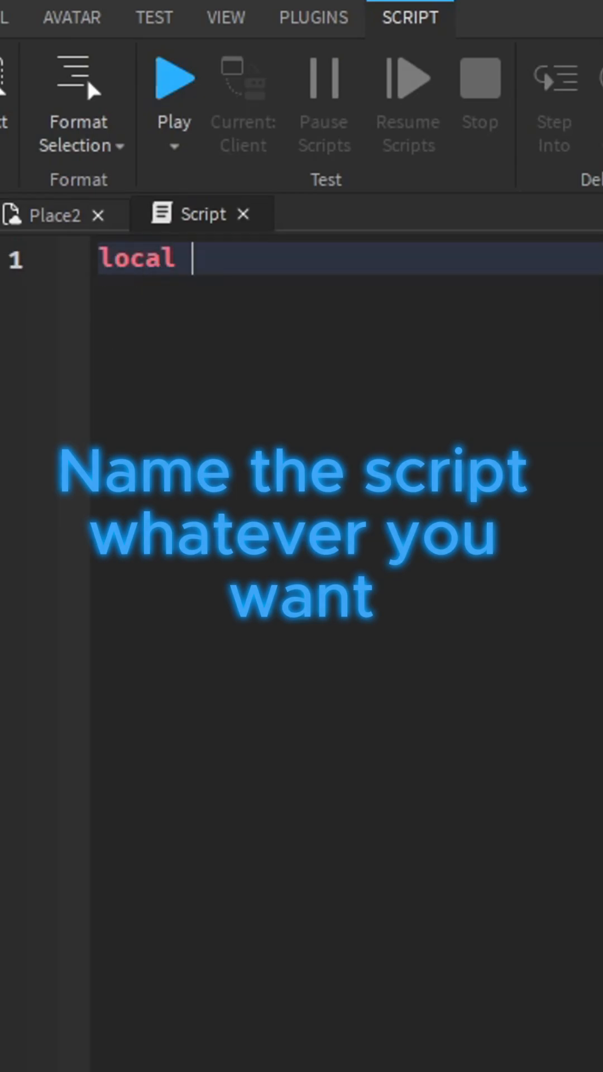
pyautogui.write('Lighting')
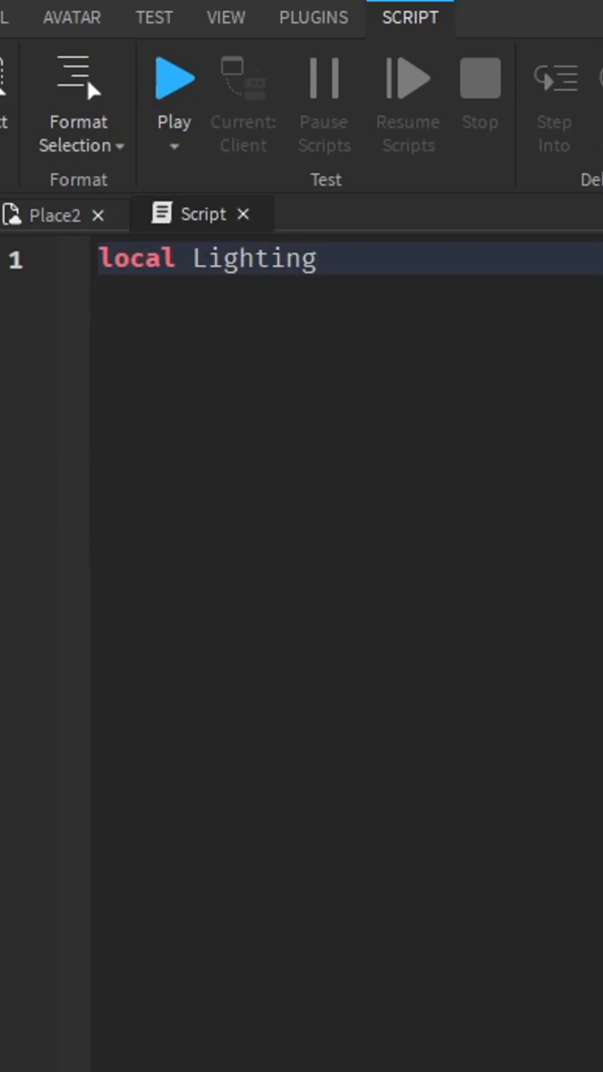
pyautogui.write('= game:GetService(')
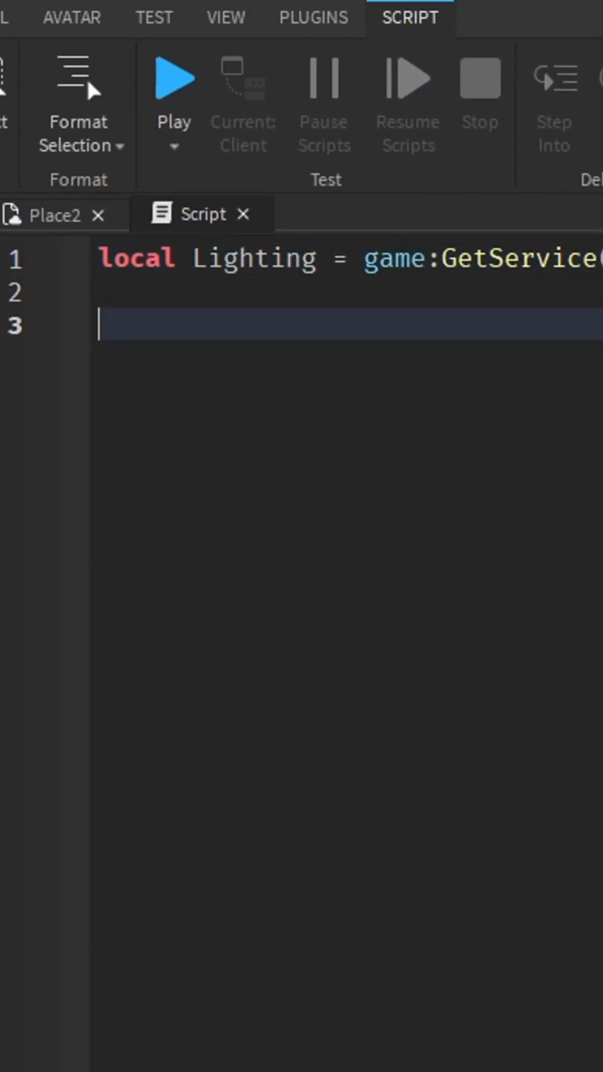
pyautogui.write('while true')
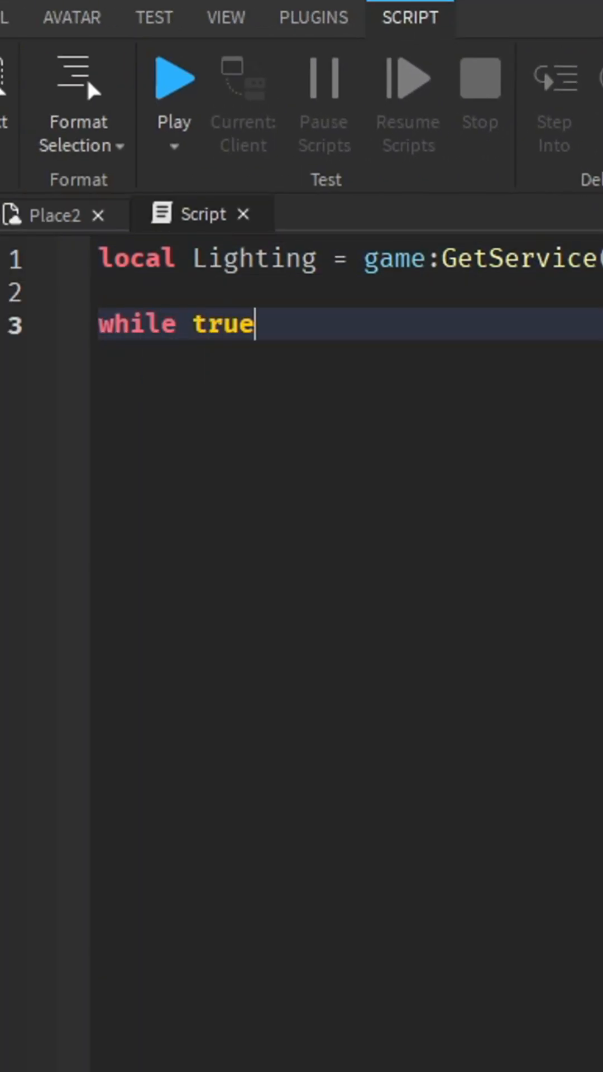
pyautogui.write('do')
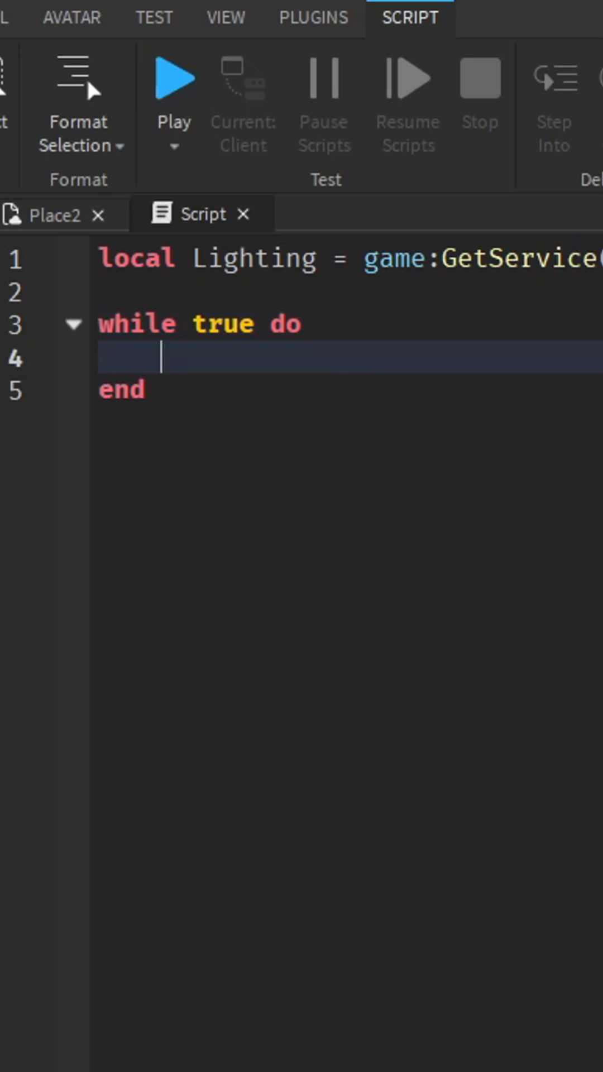
pyautogui.write('wait()')
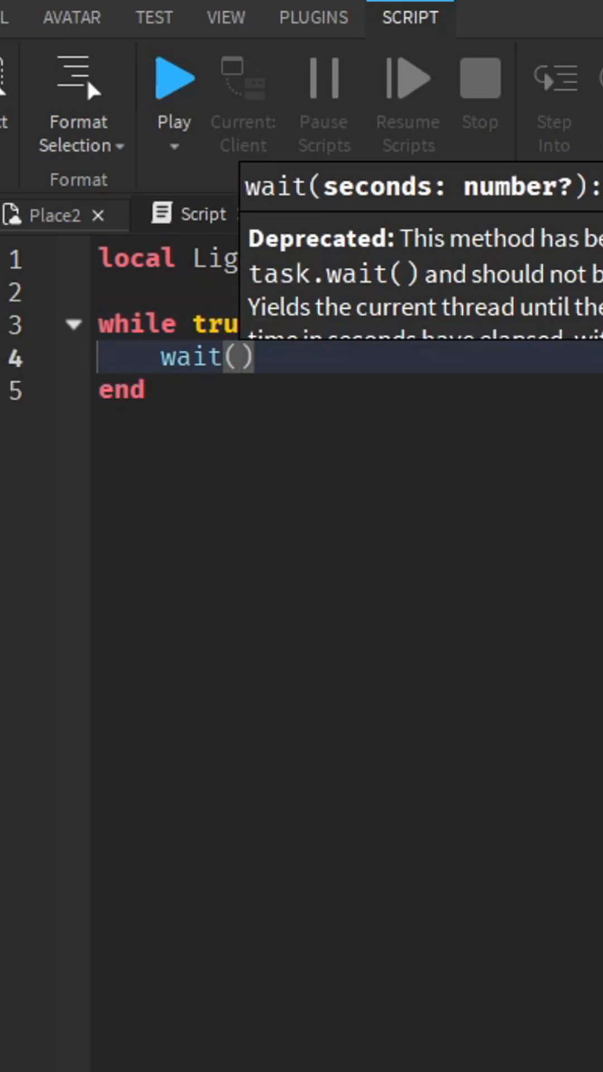
pyautogui.write('0.01')
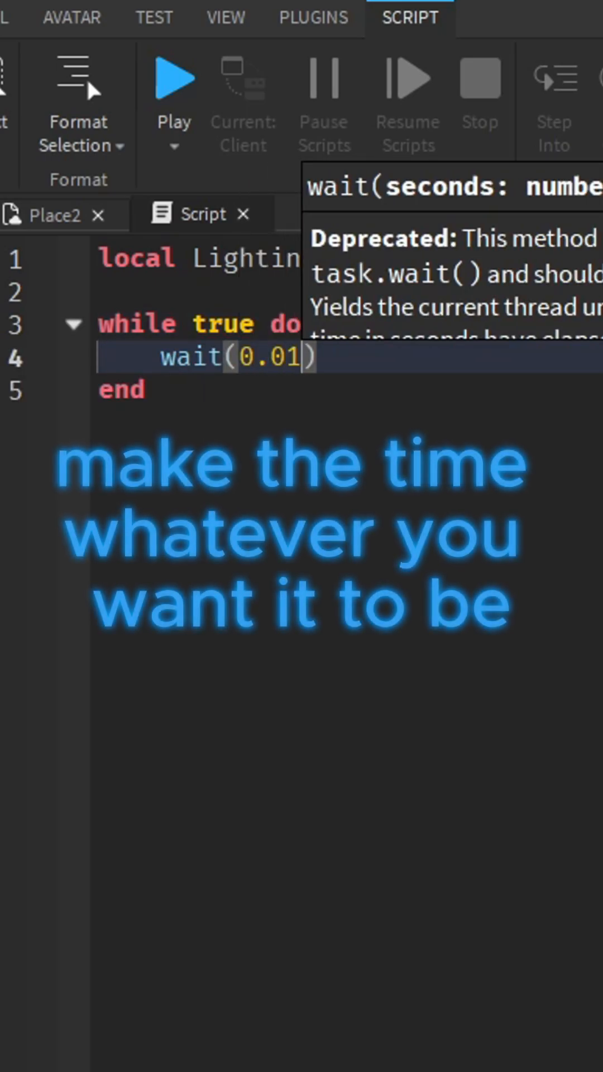
pyautogui.write('L')
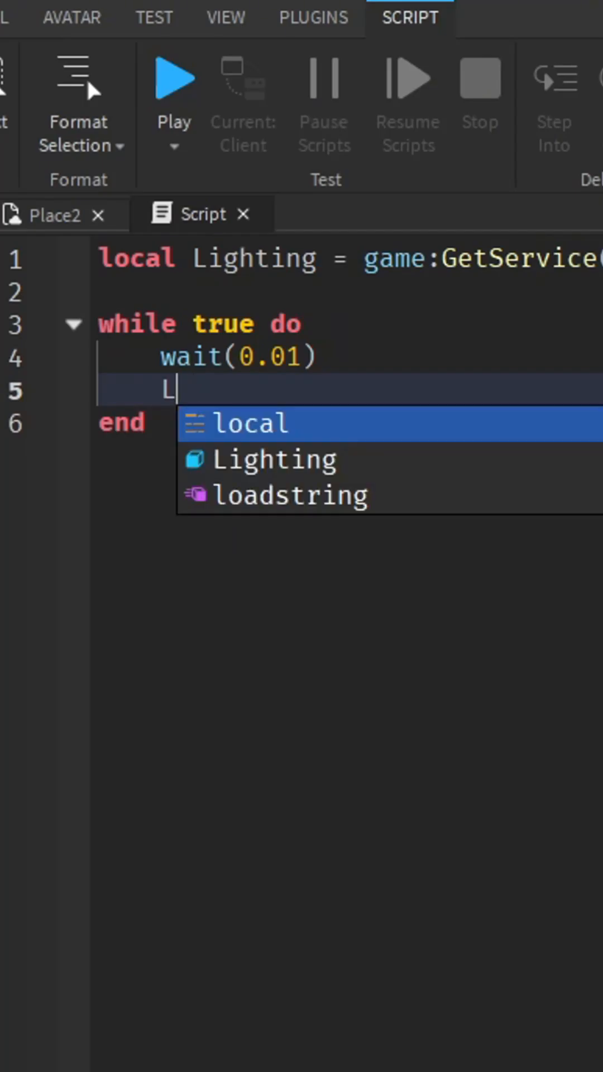
pyautogui.write('Lighting.ClockTime =')
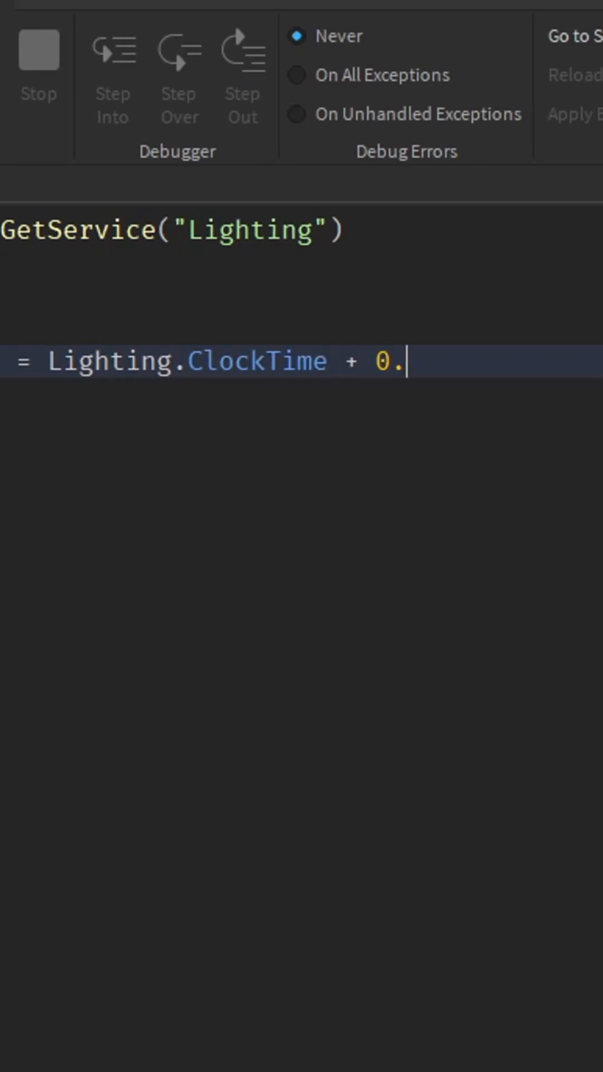
pyautogui.write('01')
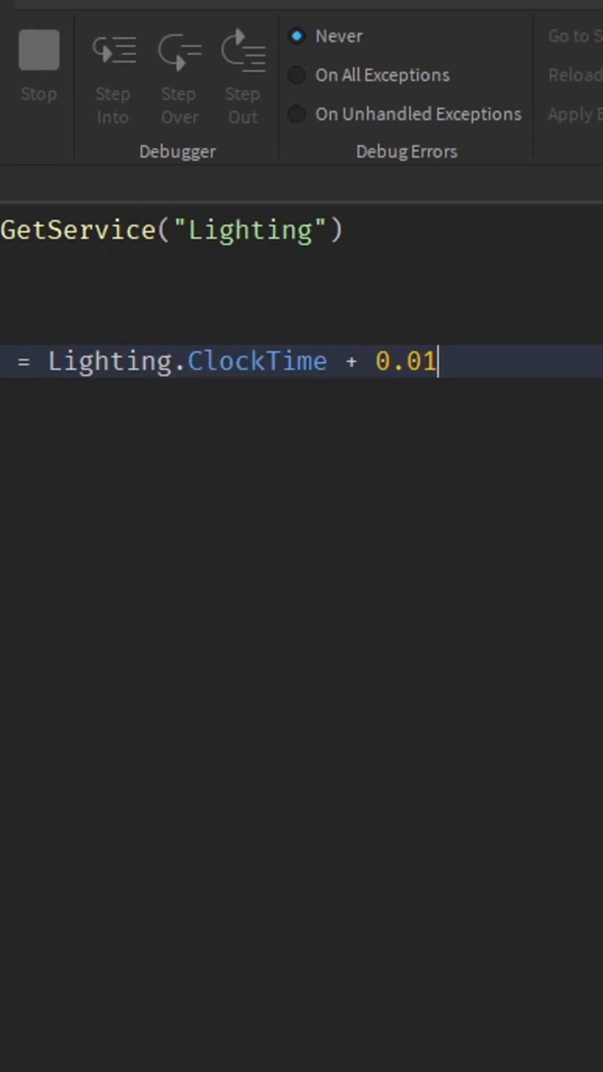